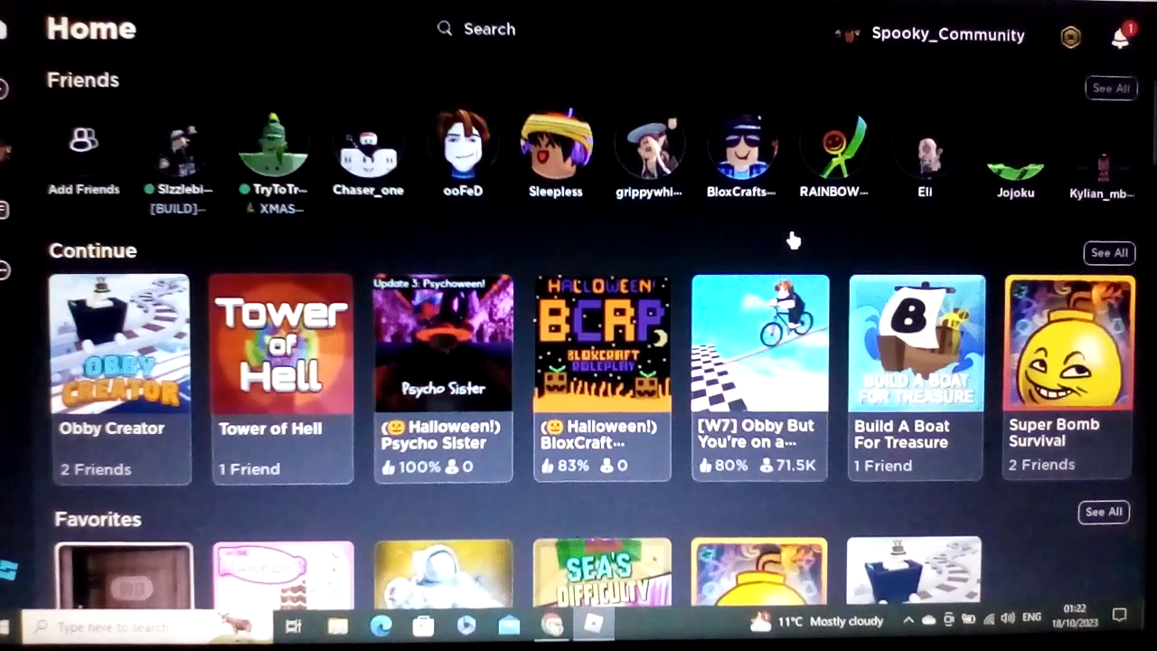
mouse_move(742, 208)
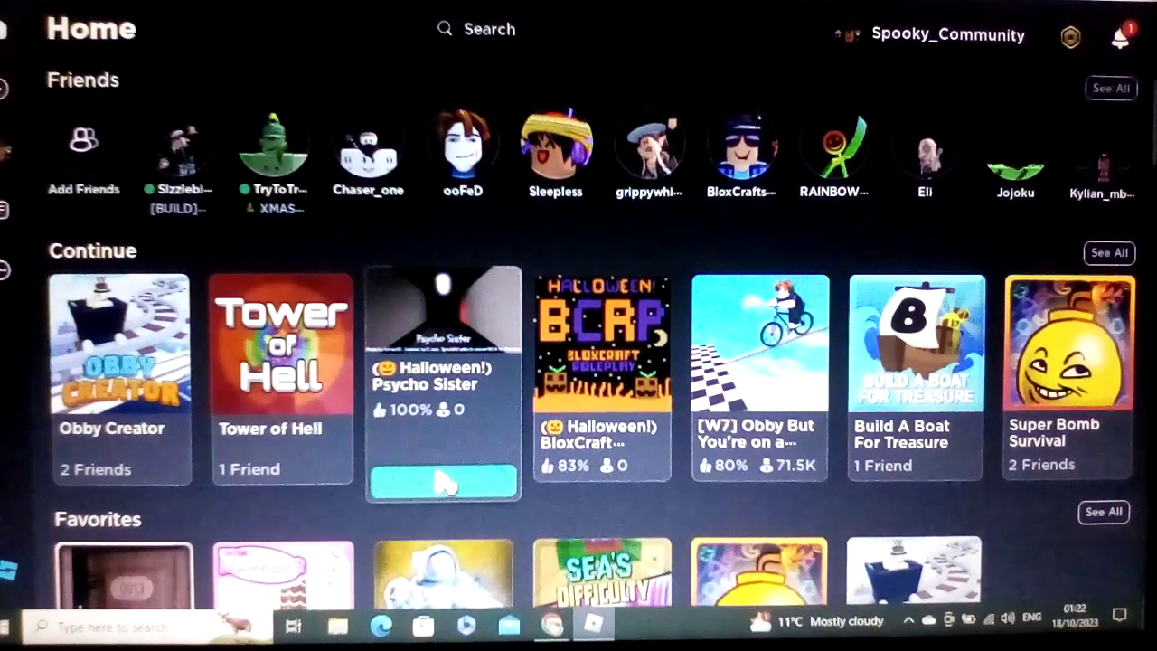
Play Psycho Sister from the Continue row on the Roblox home page
click(442, 479)
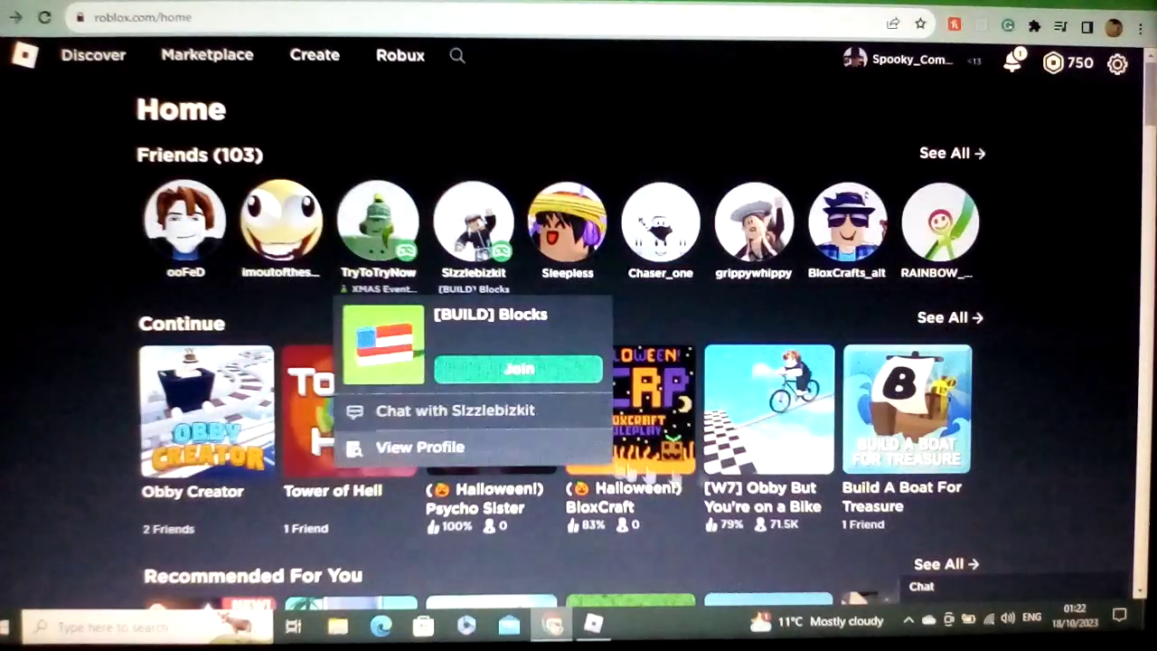
Open the Psycho Sister game page and scroll through its Halloween update description
click(491, 408)
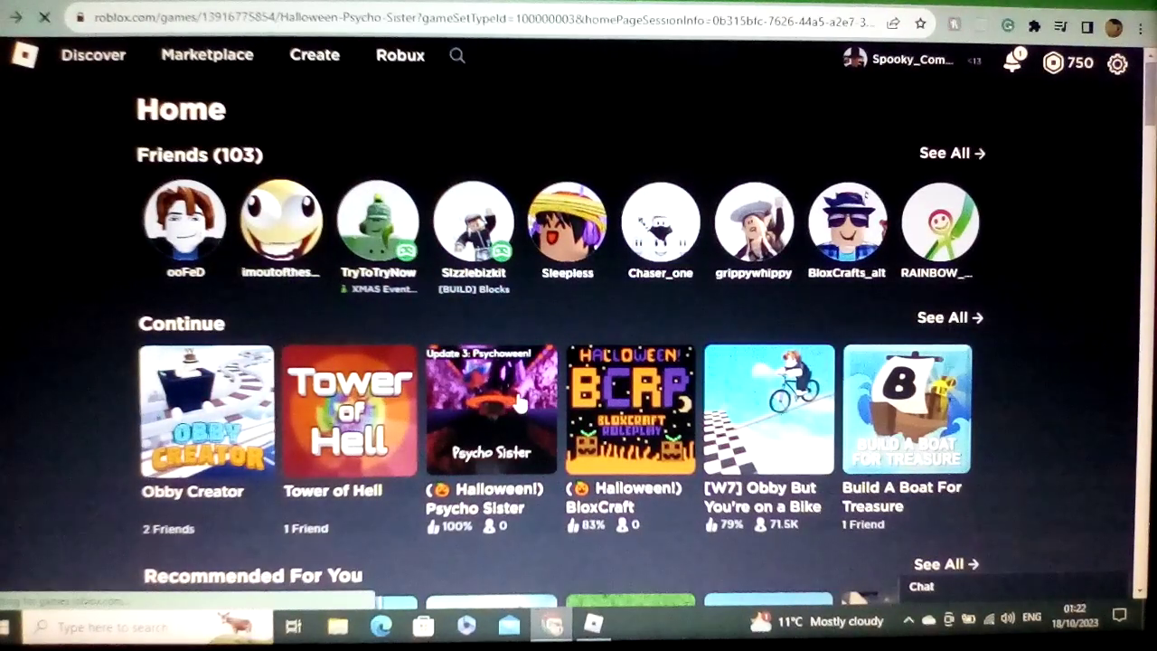
click(491, 409)
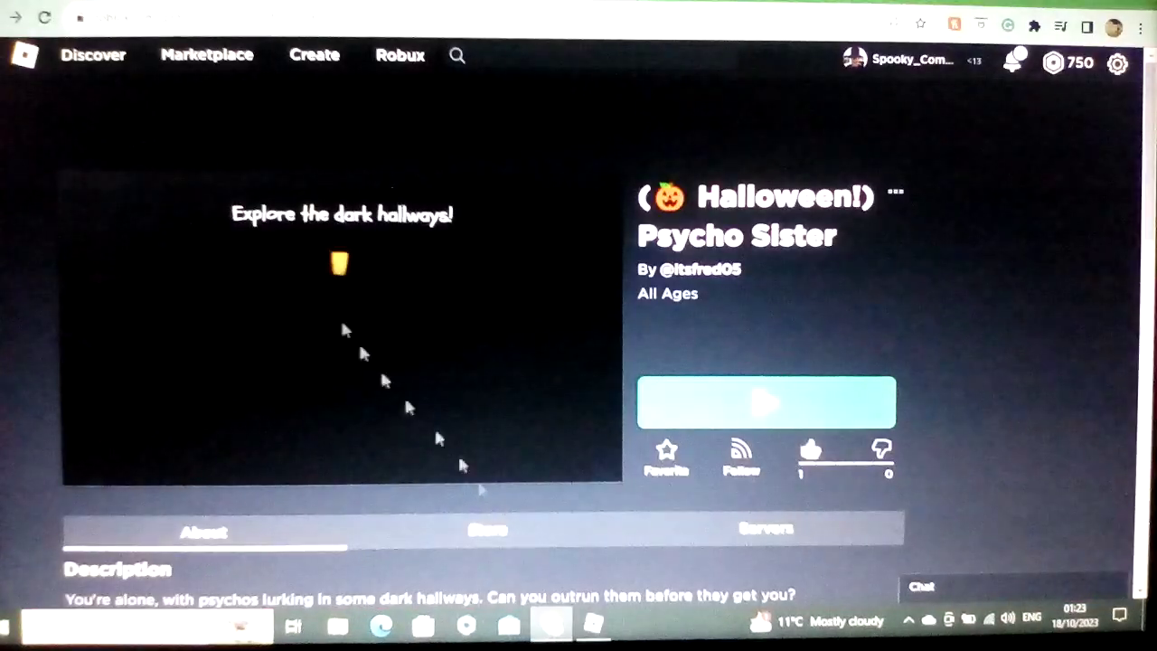
scroll(down, 3)
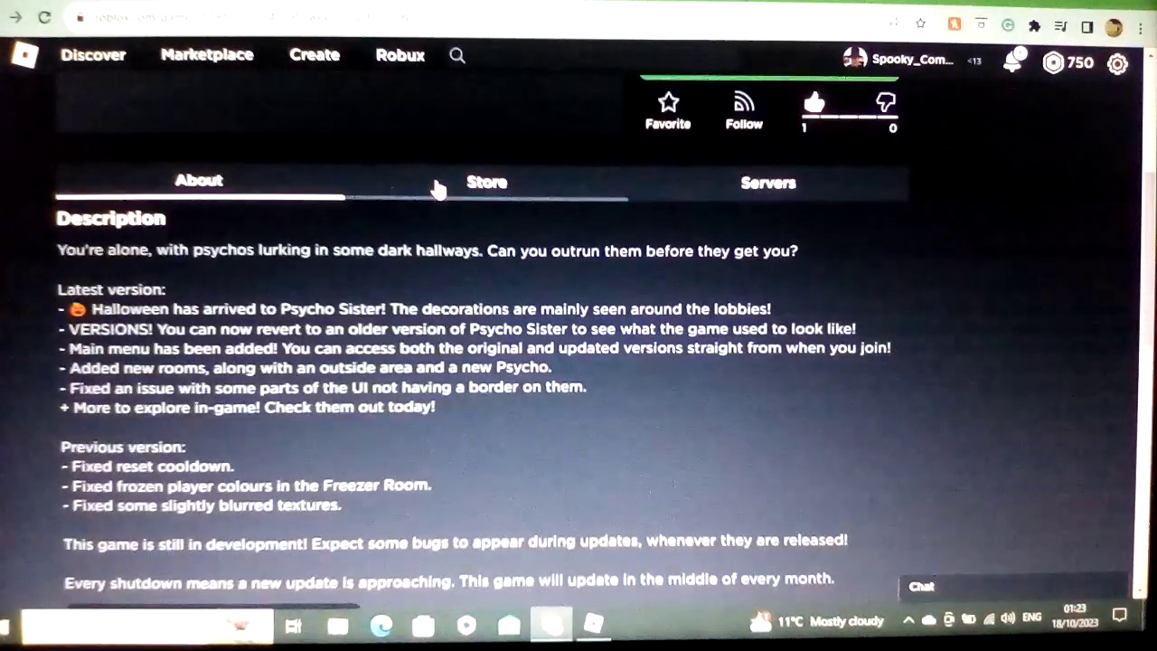
scroll(down, 3)
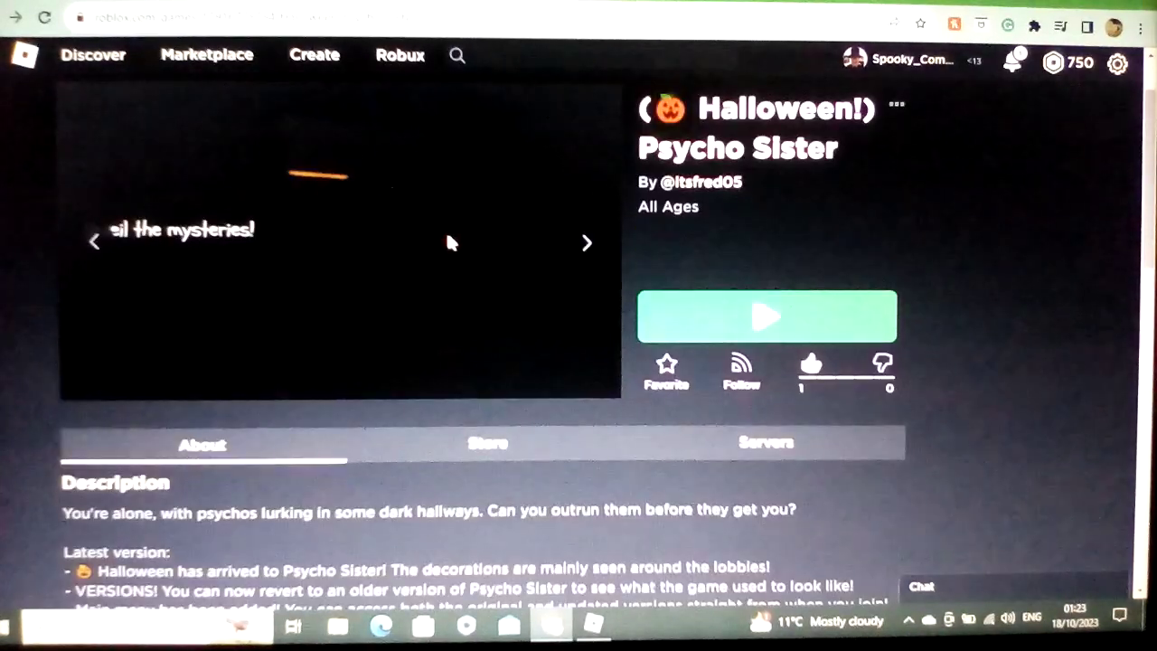
scroll(down, 3)
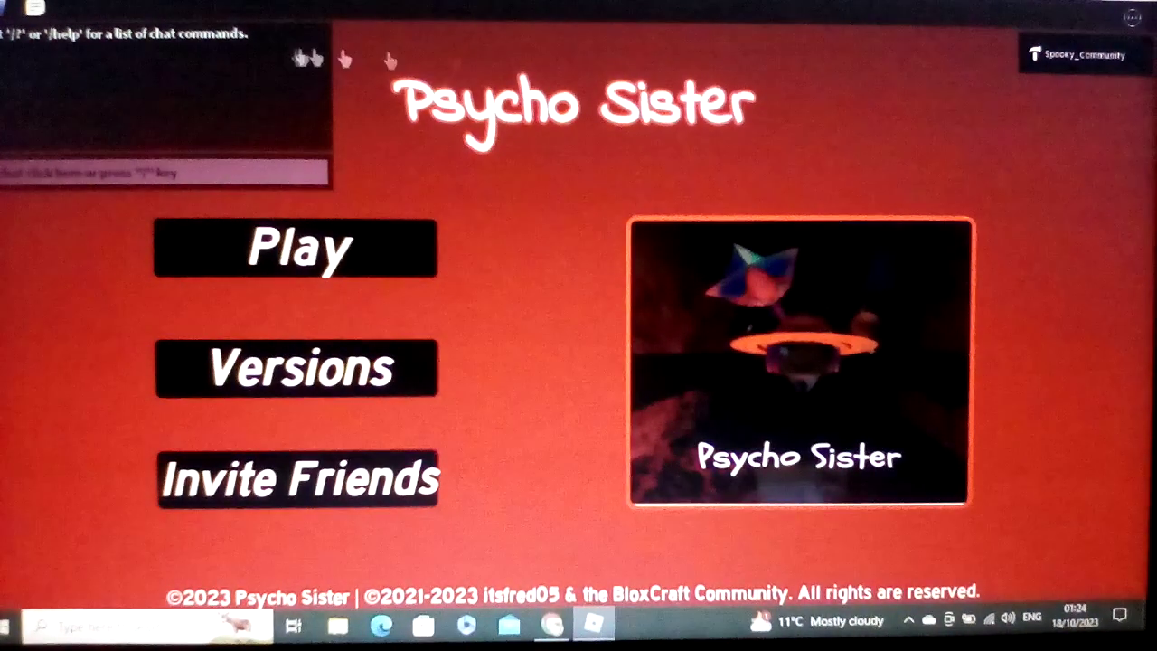
mouse_move(263, 100)
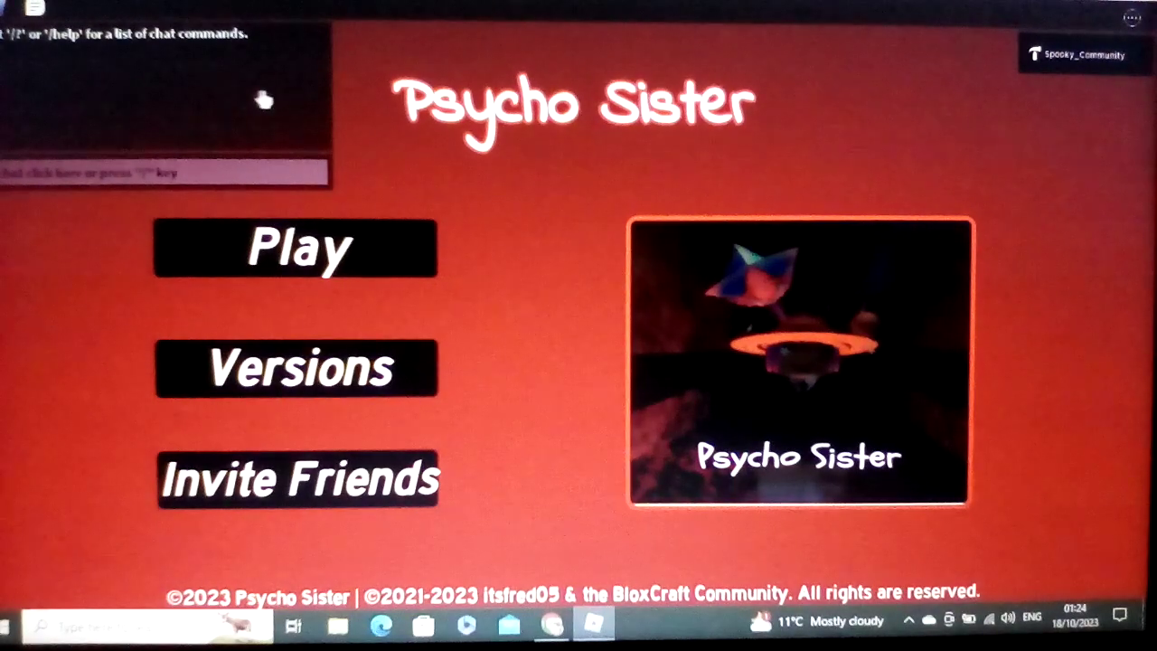
mouse_move(811, 156)
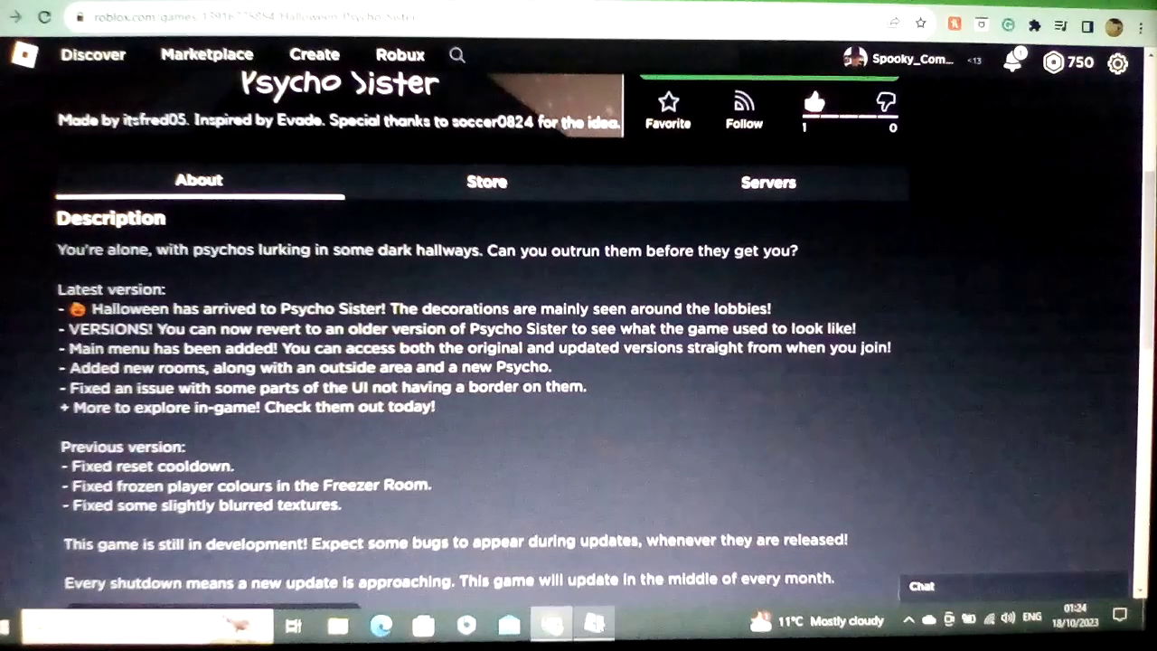
click(550, 625)
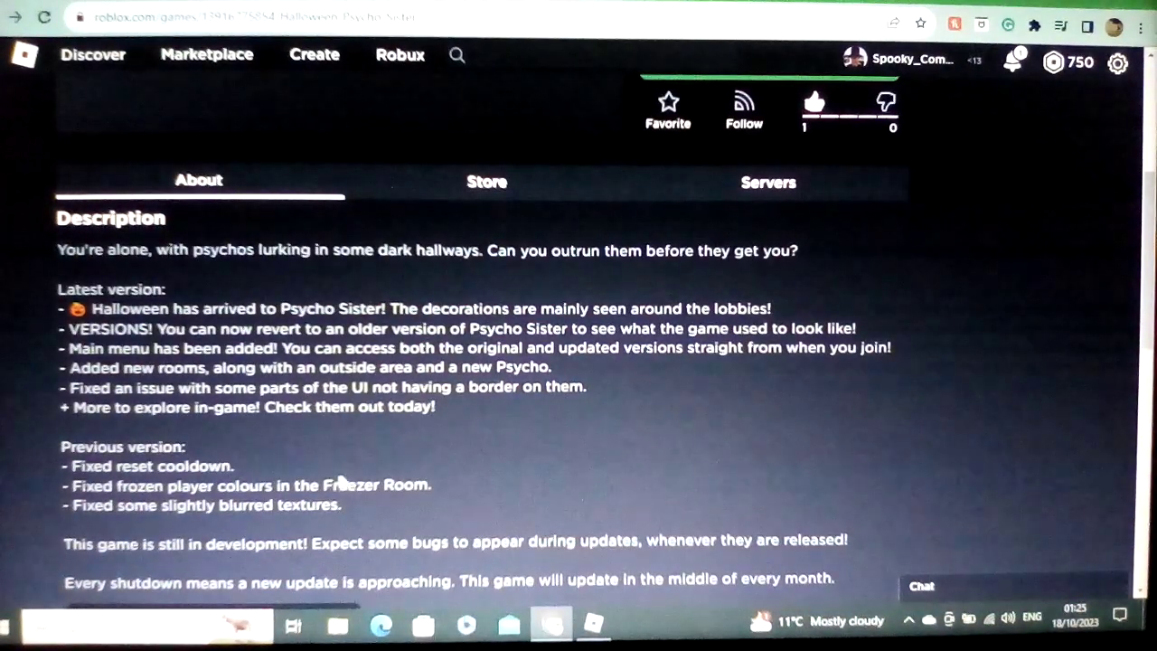
mouse_move(510, 511)
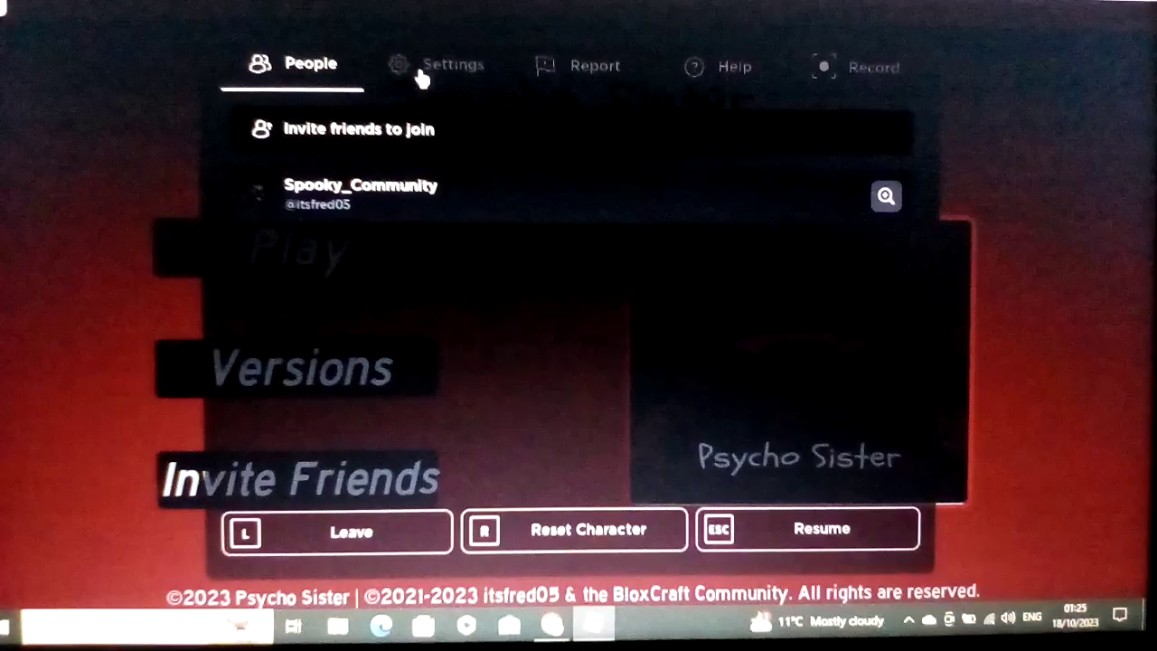
Resume the game to return to the Psycho Sister main menu
click(451, 65)
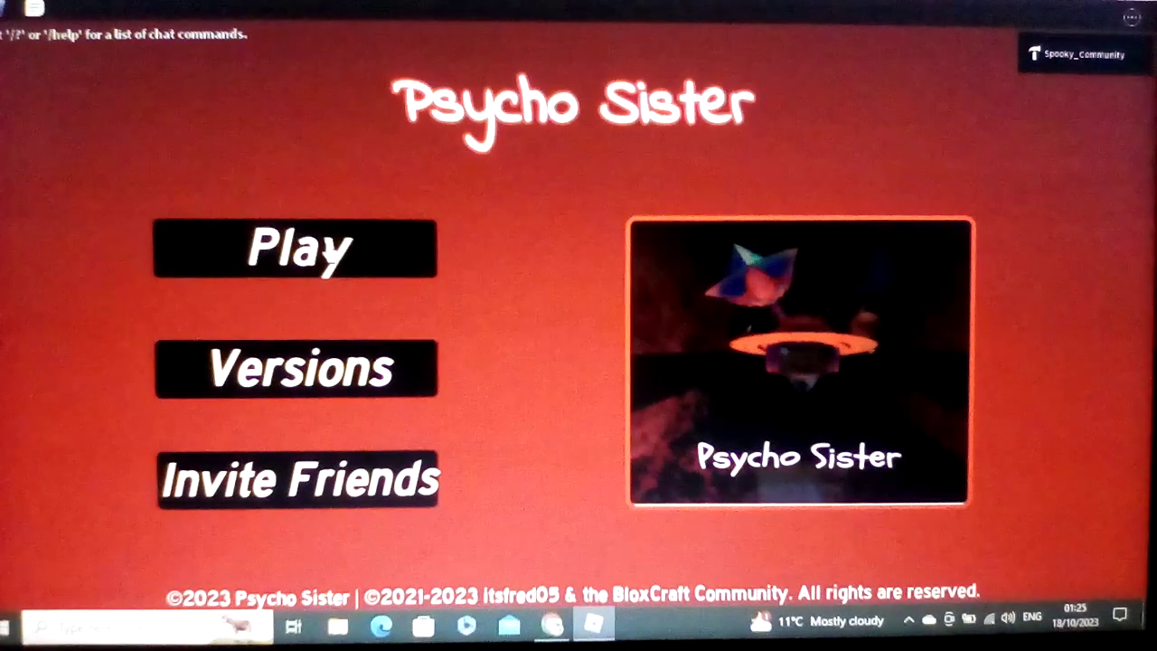
Open the older-versions window listing v1.0 and v1.1 teleports
click(292, 248)
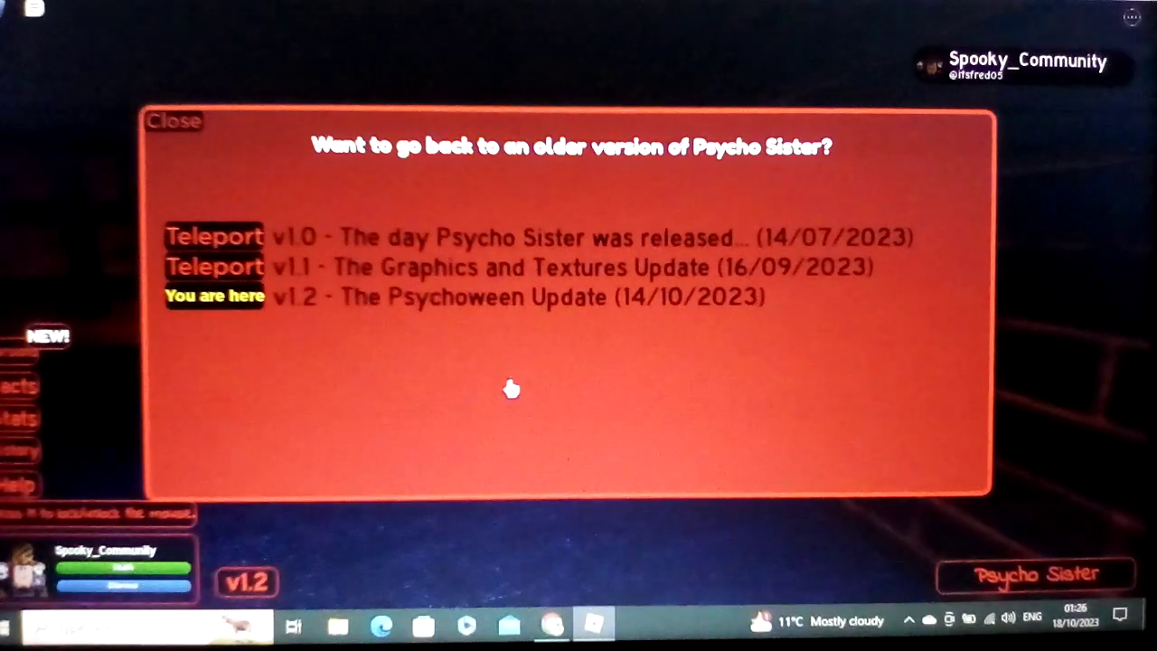
mouse_move(406, 334)
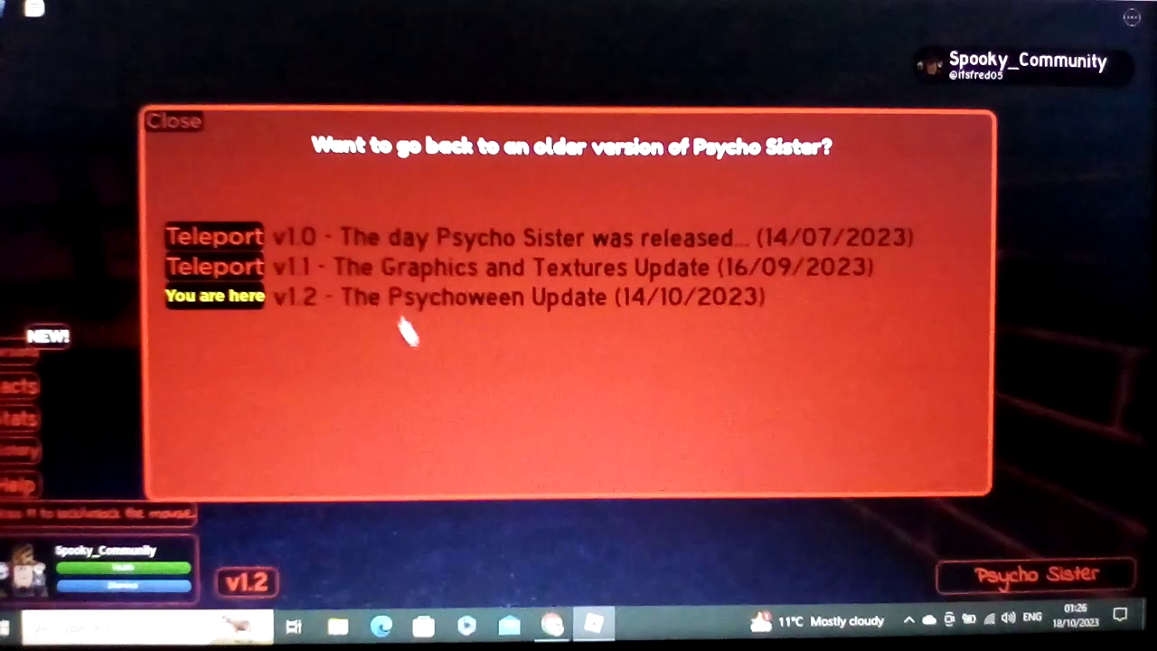
mouse_move(346, 348)
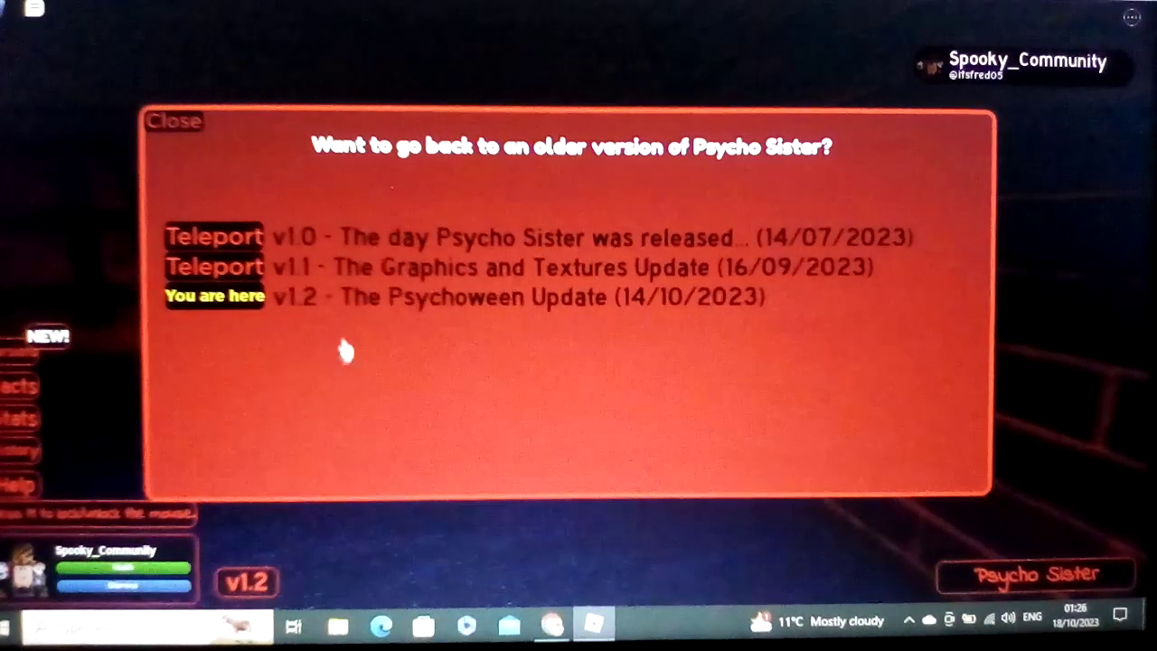
mouse_move(347, 362)
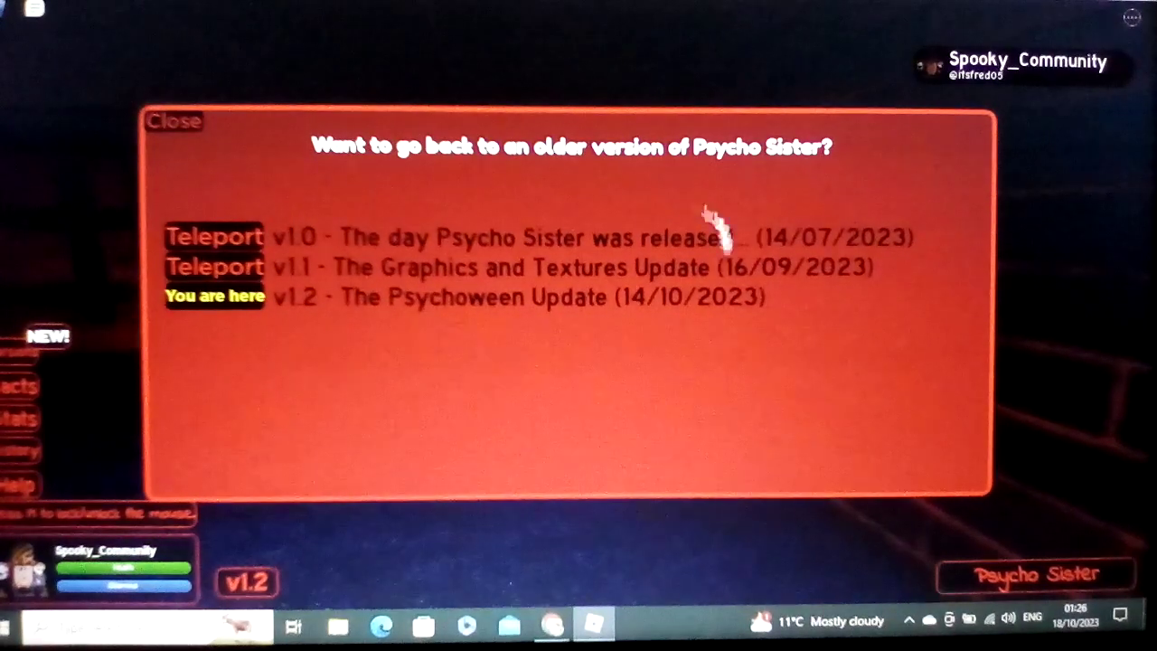
mouse_move(786, 248)
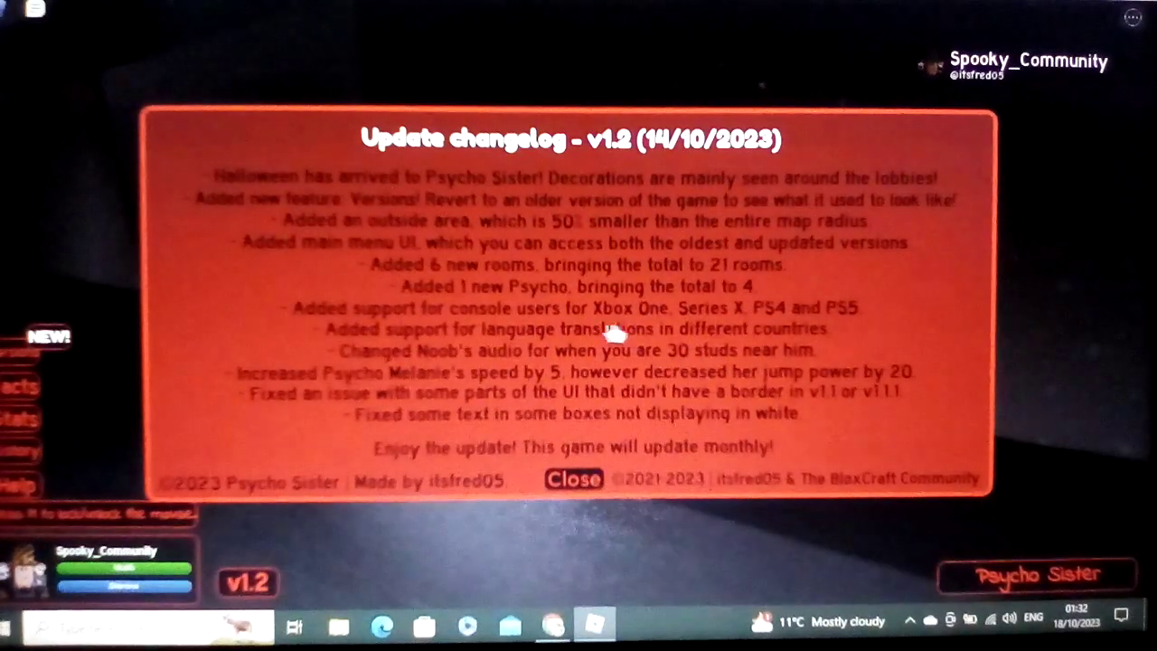
mouse_move(443, 330)
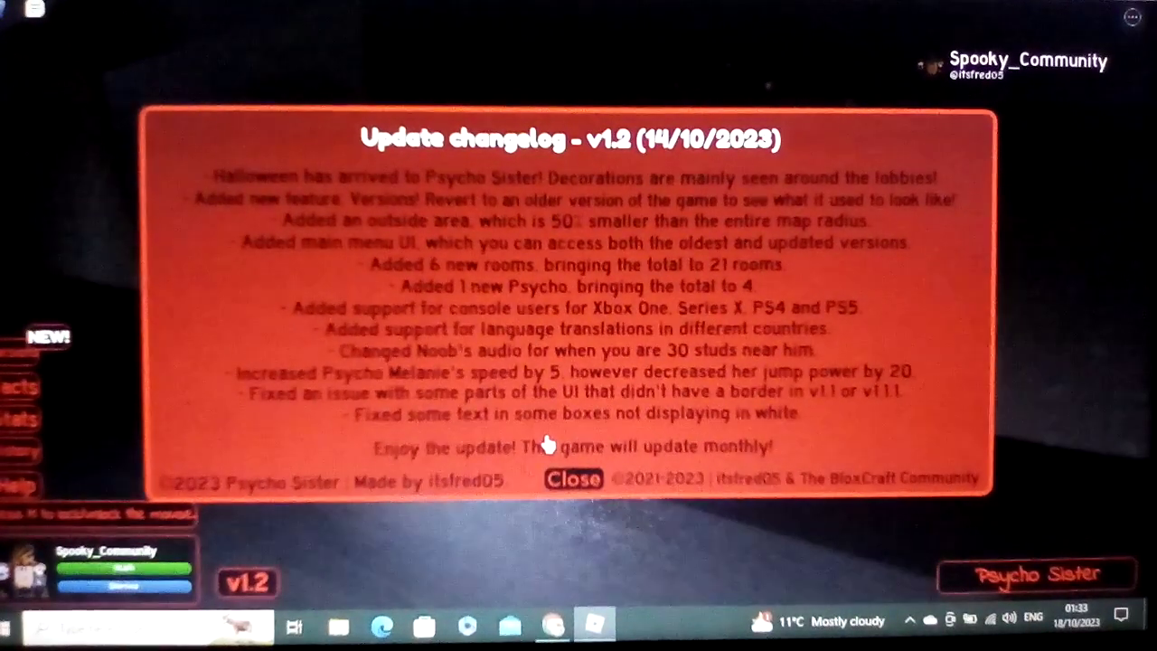
mouse_move(674, 411)
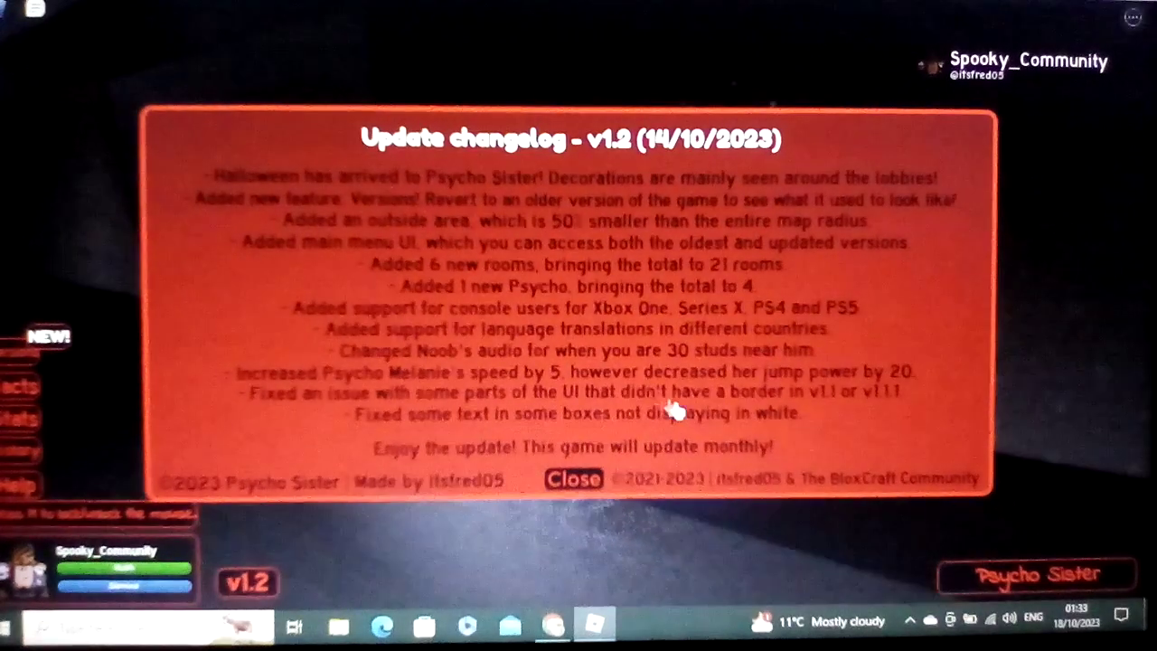
mouse_move(605, 446)
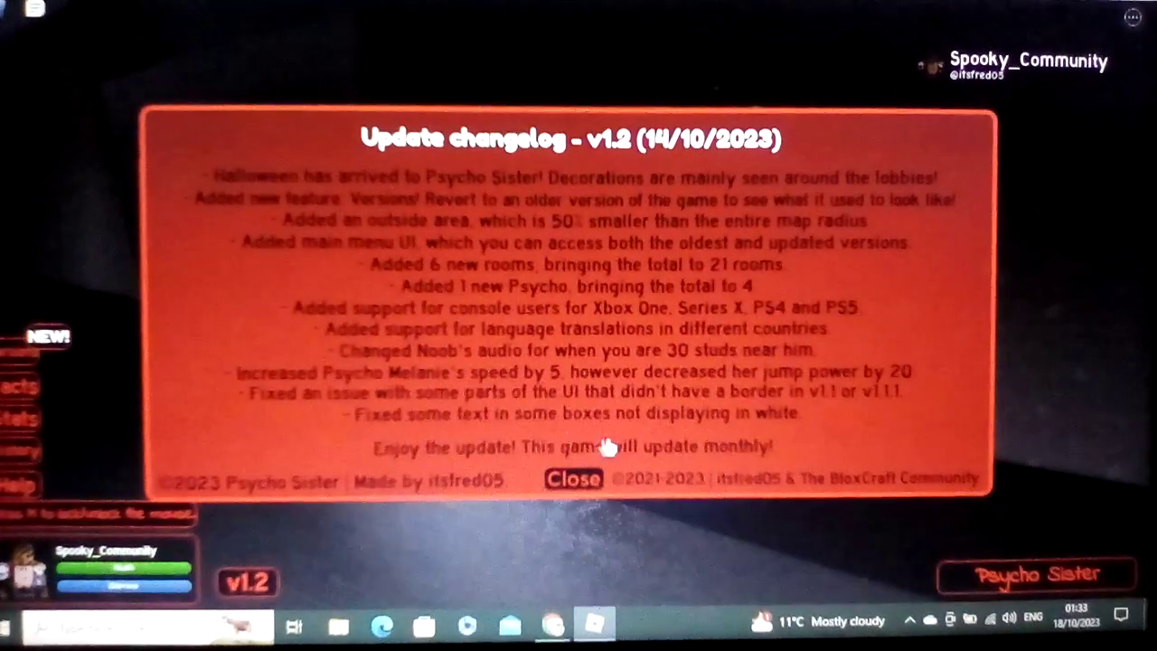
mouse_move(628, 449)
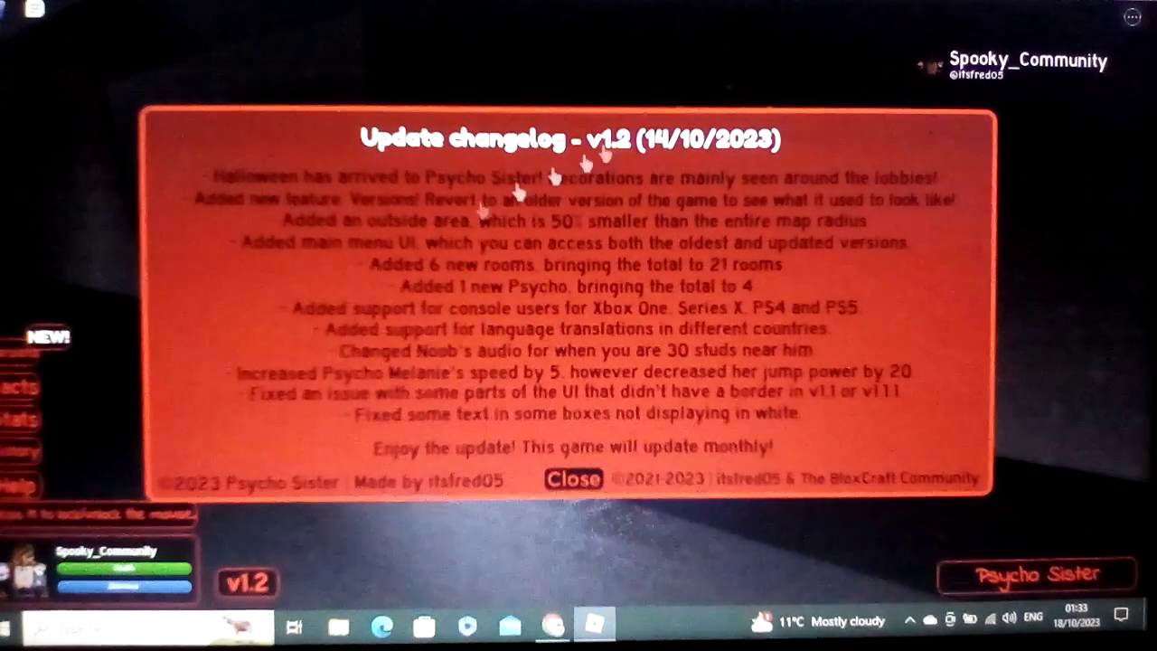
click(573, 479)
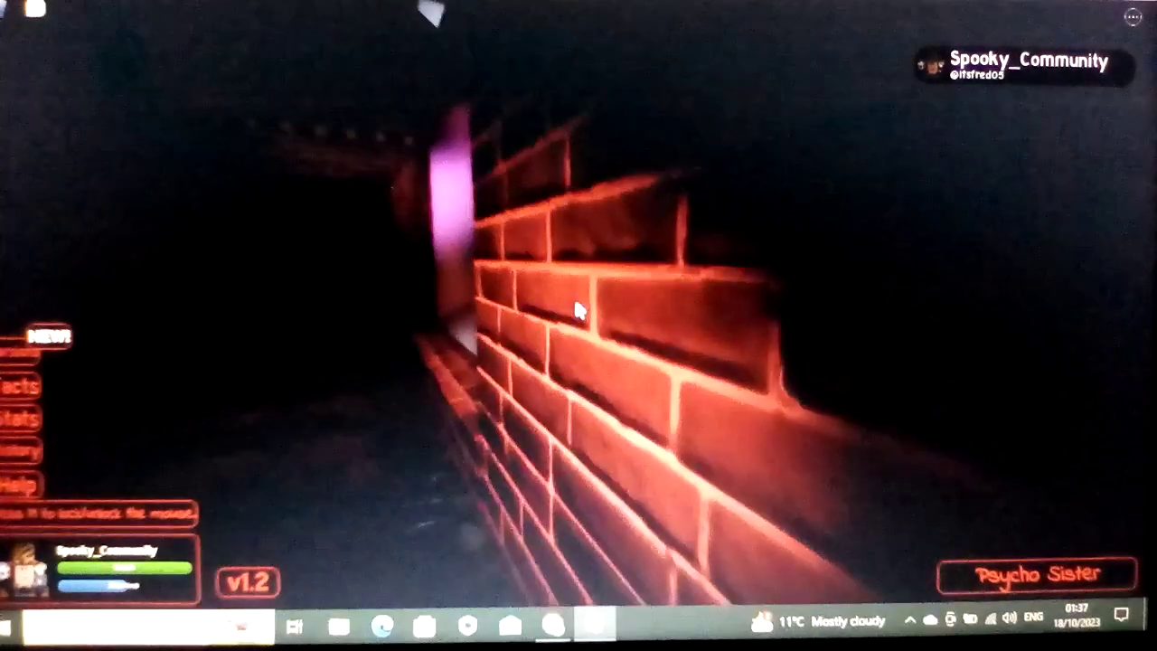
Open the in-game menu's 'Invite friends to join' list on the People tab
key(Escape)
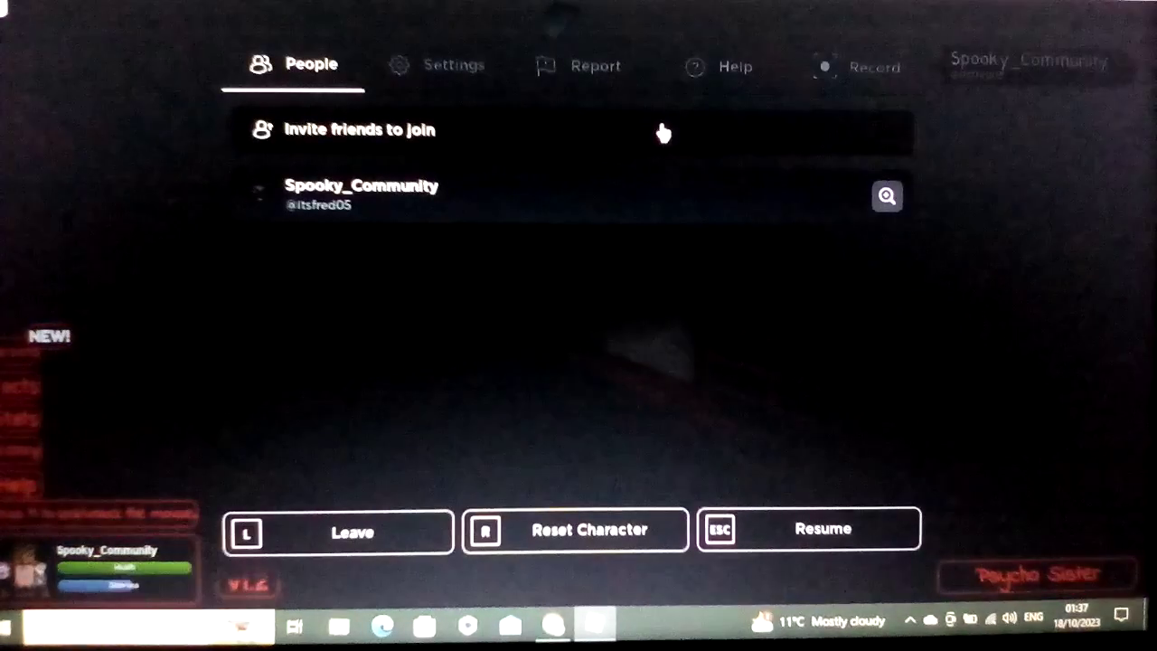
click(357, 129)
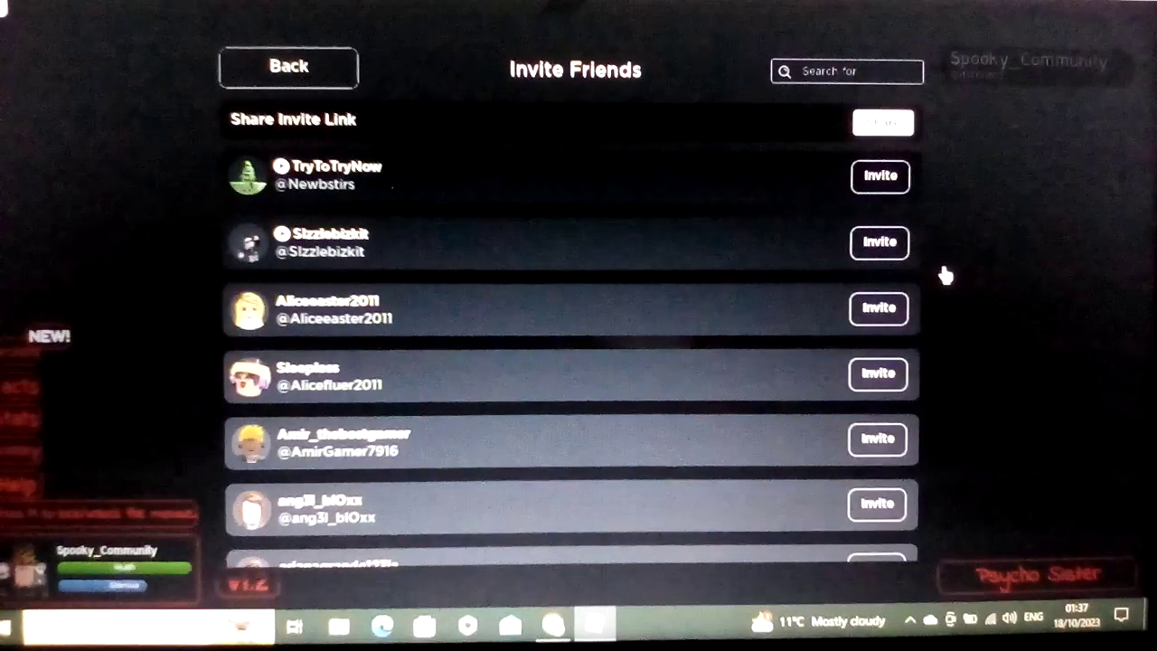
click(288, 67)
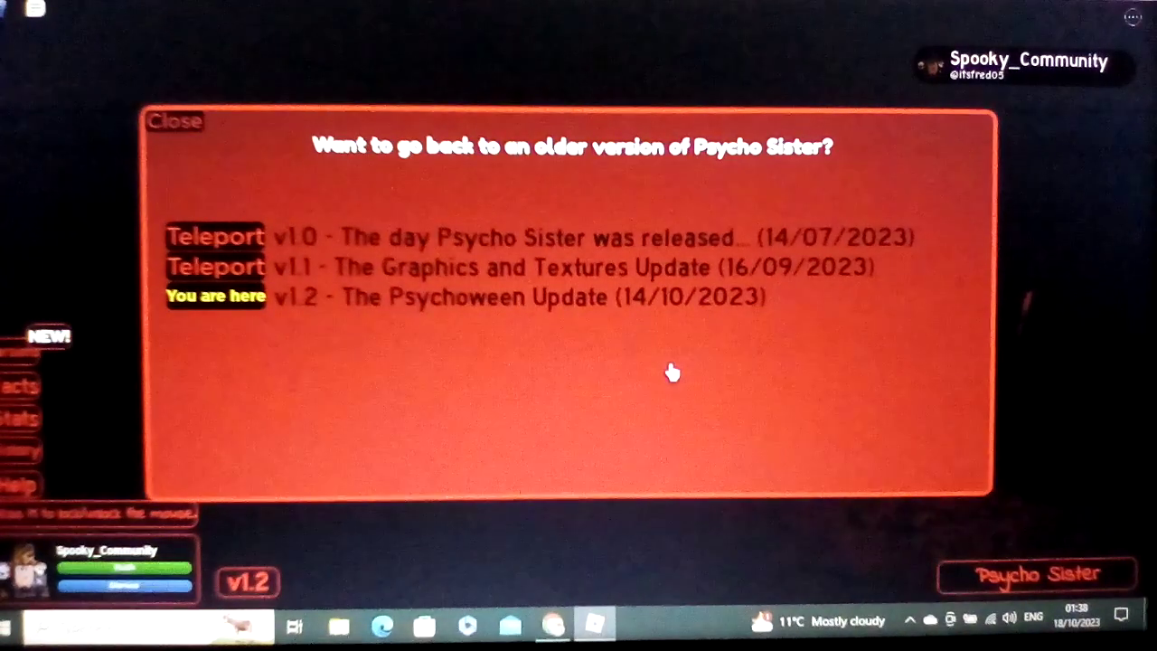
Teleport to v1.0, the day Psycho Sister was released
click(174, 121)
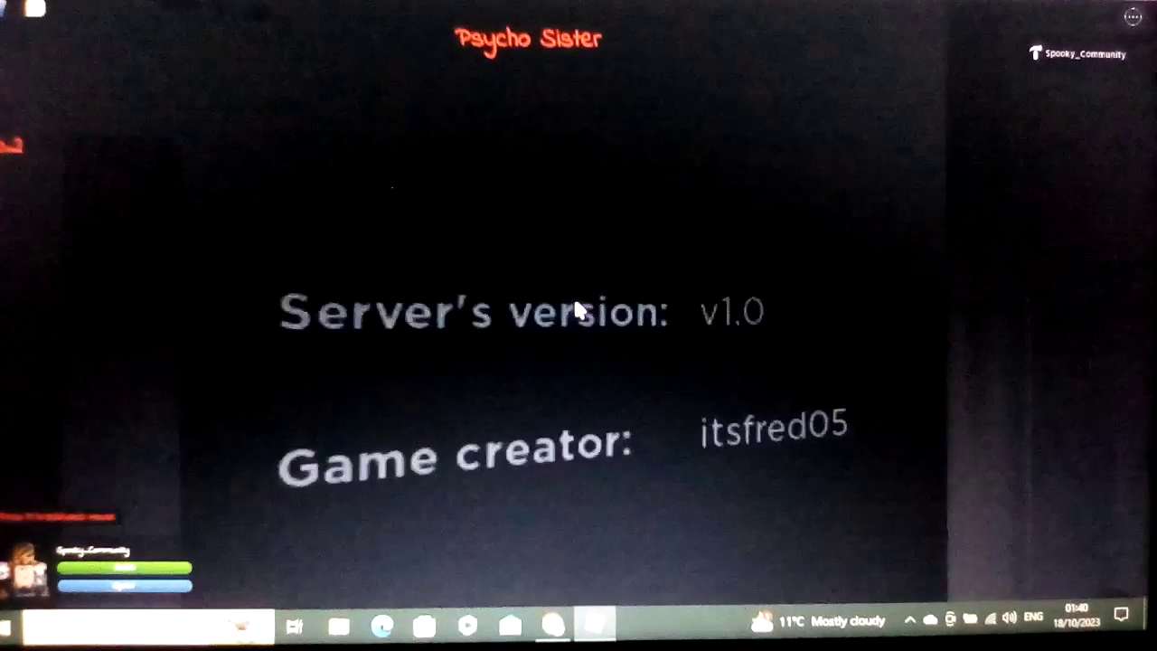
key(Escape)
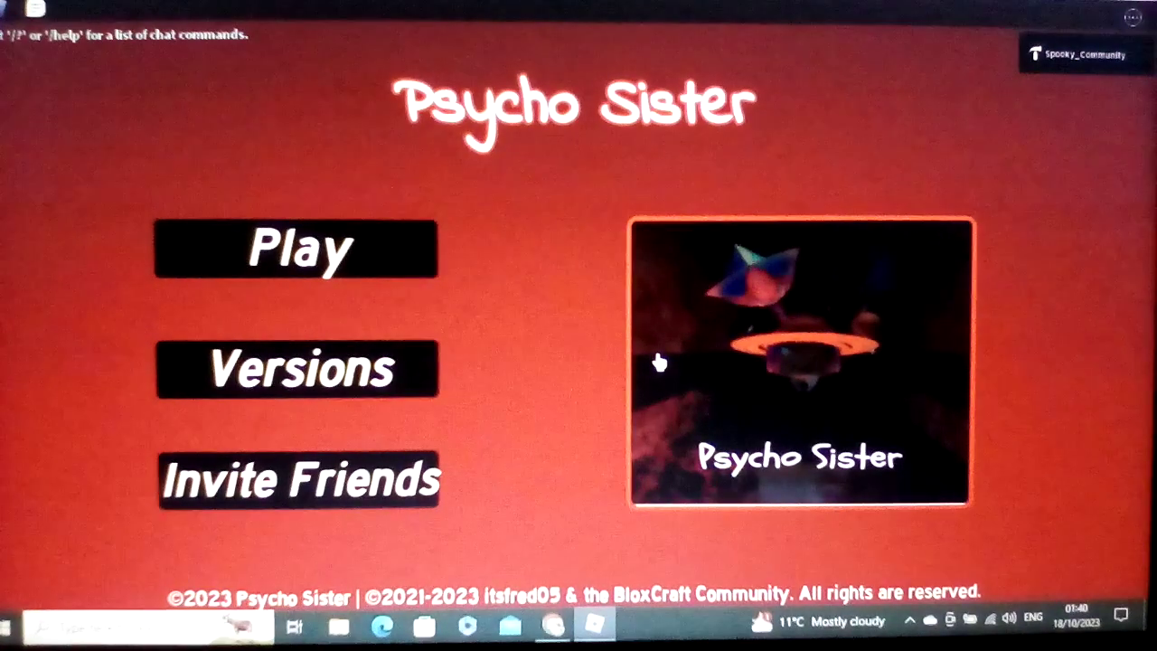
mouse_move(416, 379)
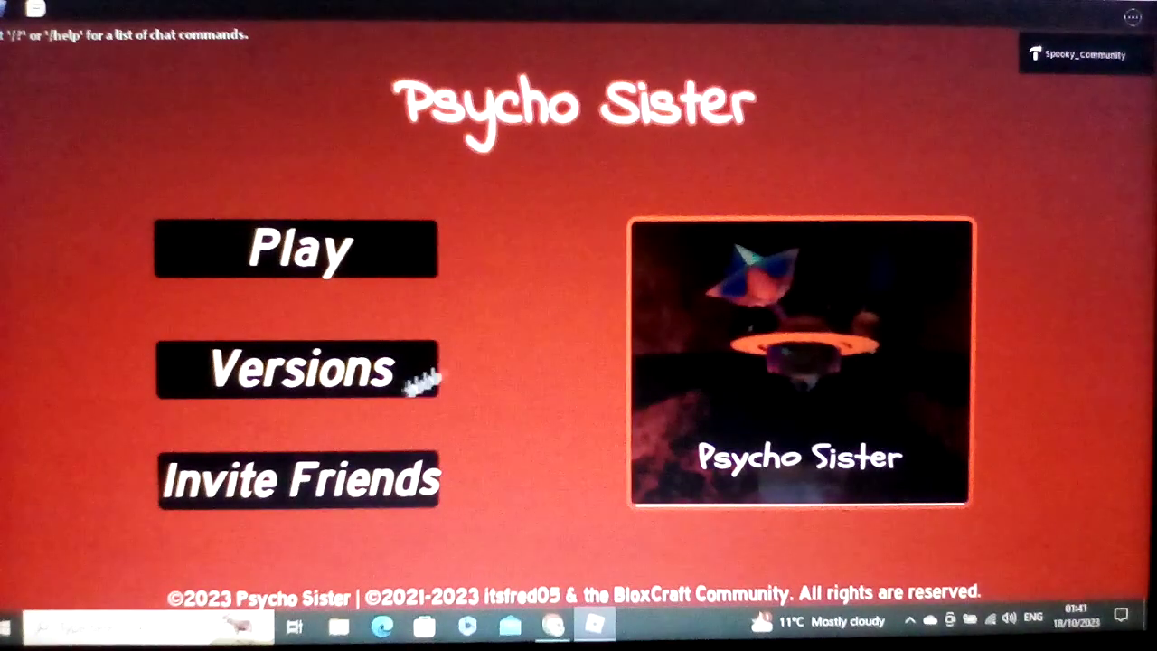
Open the versions screen offering Modernised and Classic editions
click(300, 479)
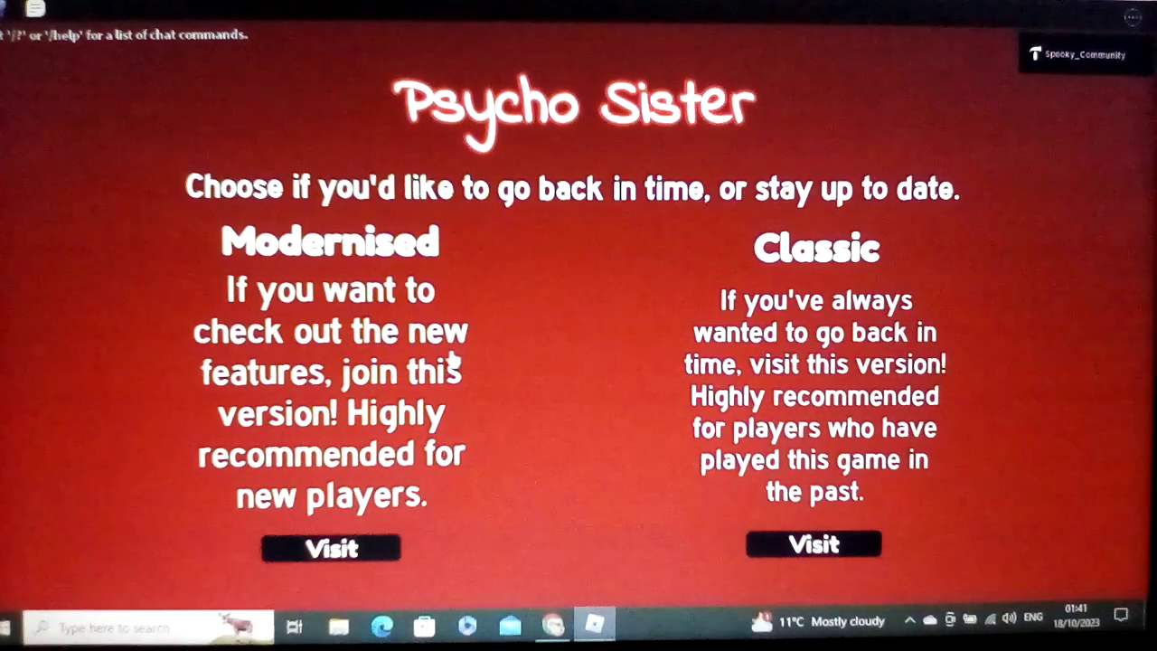
mouse_move(660, 348)
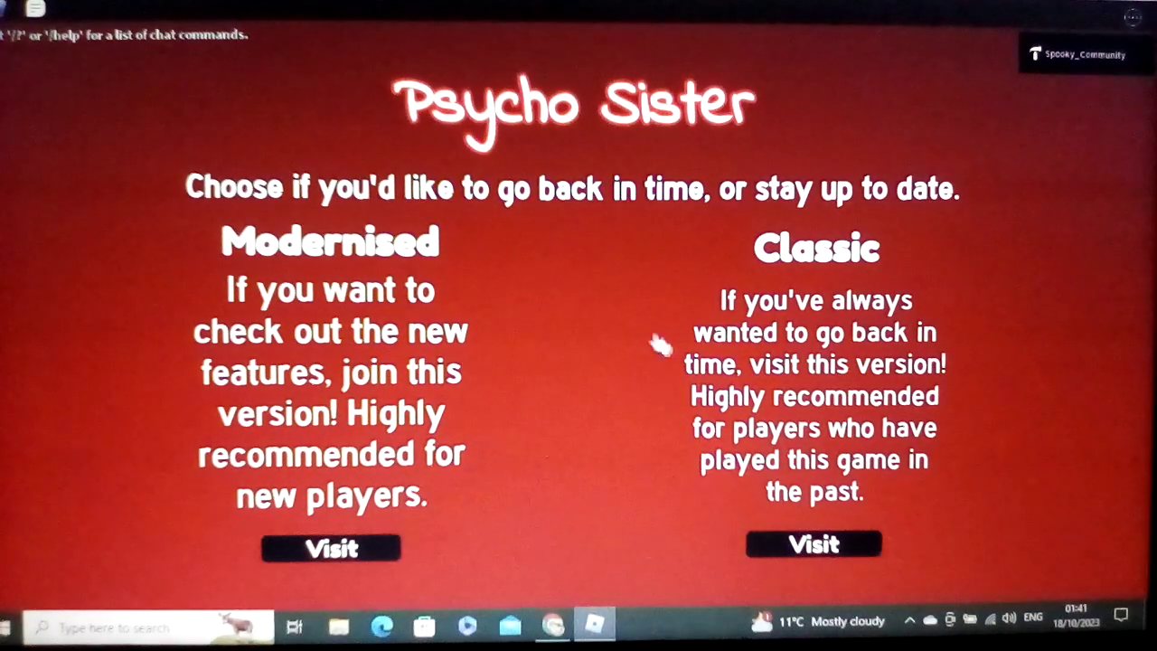
mouse_move(1012, 321)
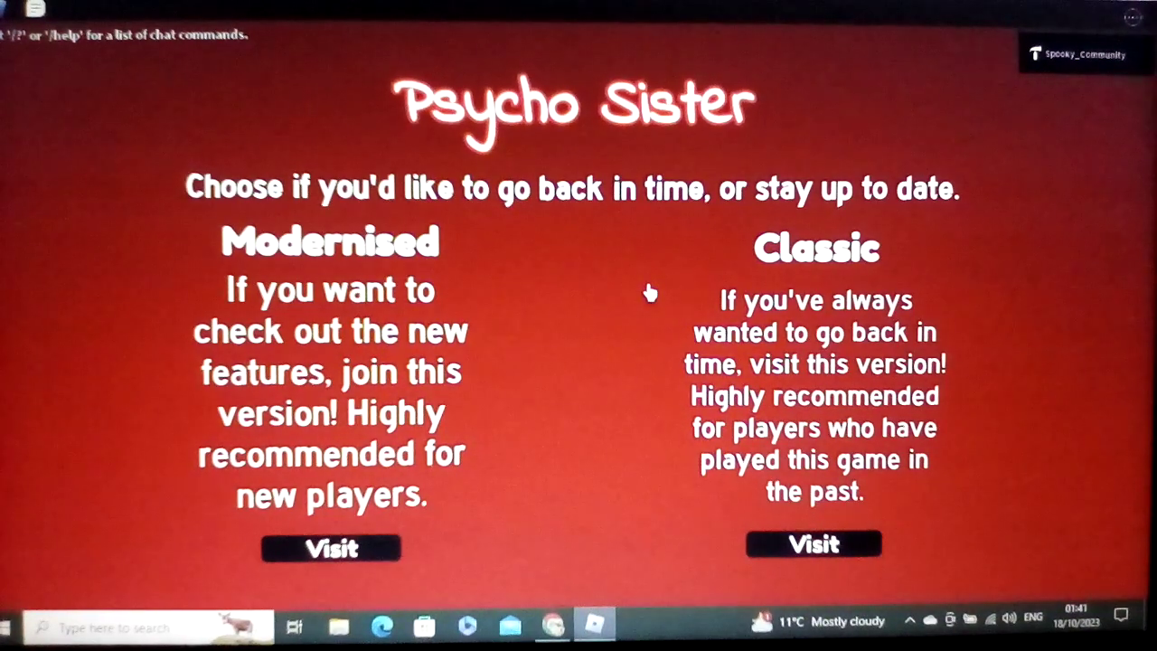
mouse_move(637, 294)
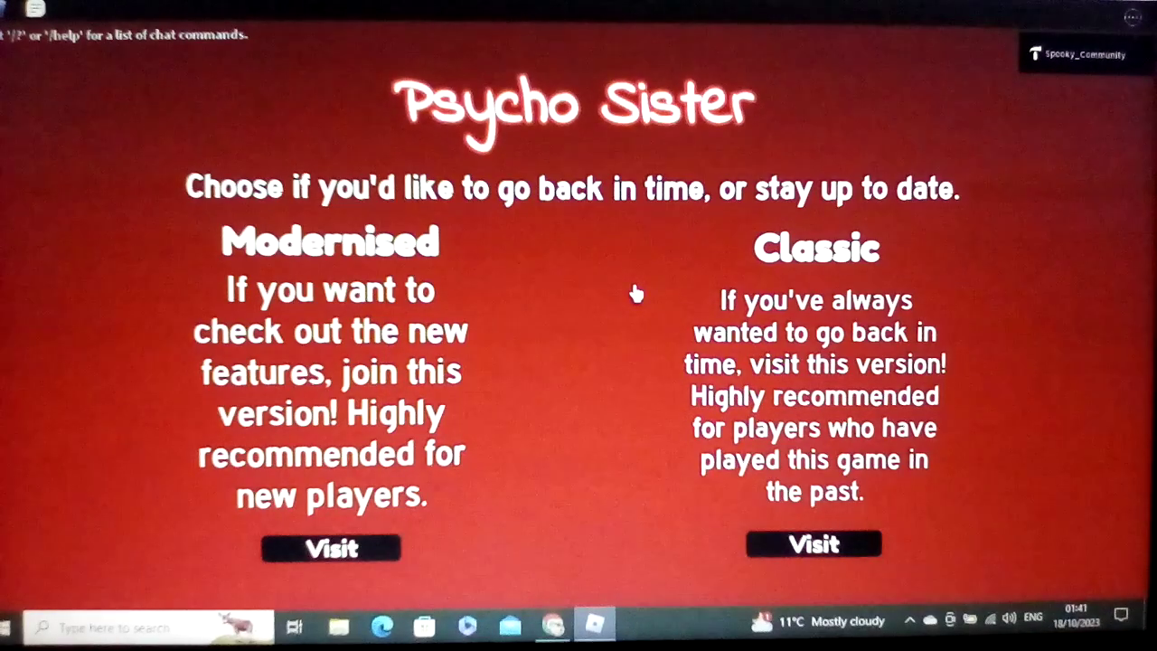
mouse_move(402, 285)
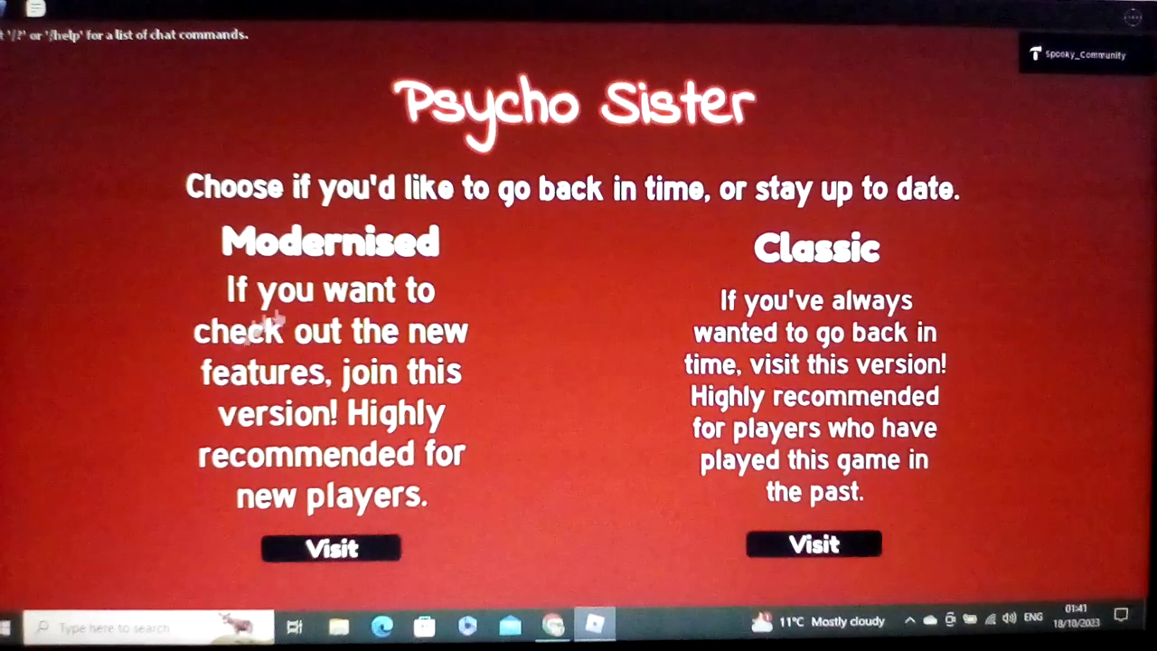
mouse_move(316, 357)
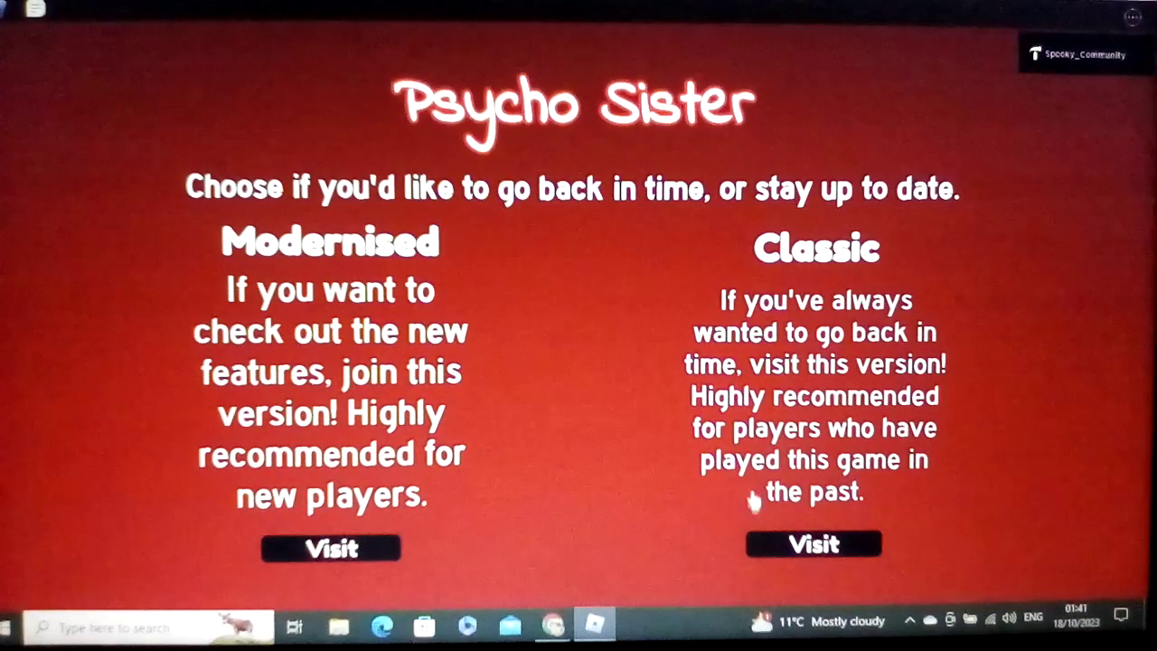
mouse_move(610, 470)
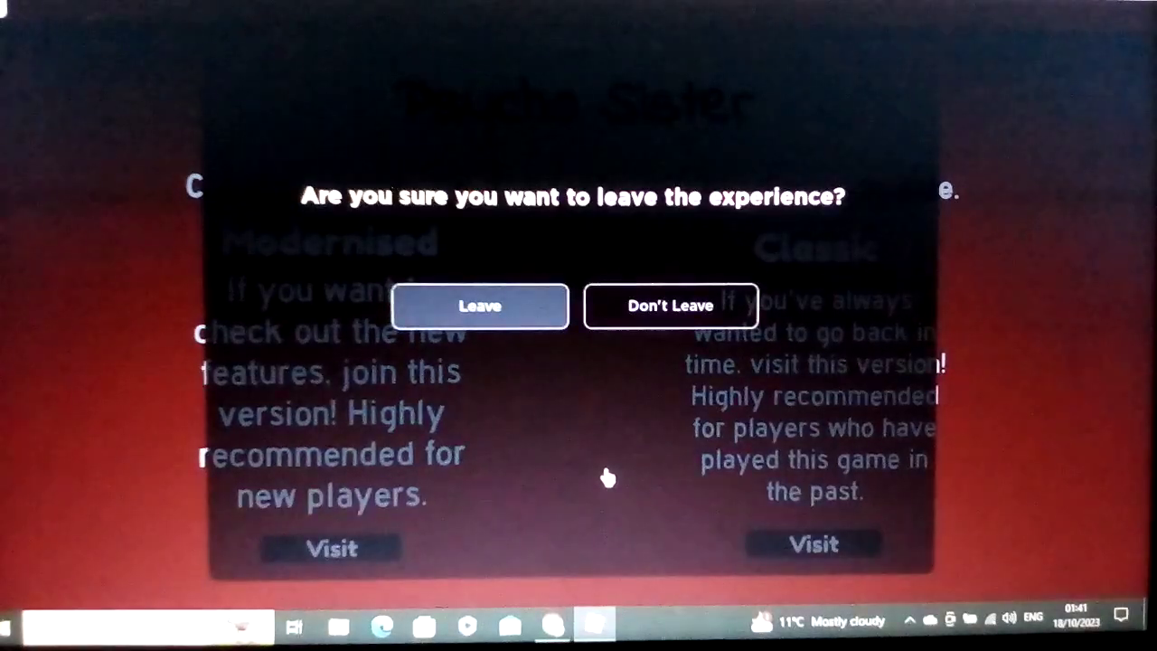
click(479, 305)
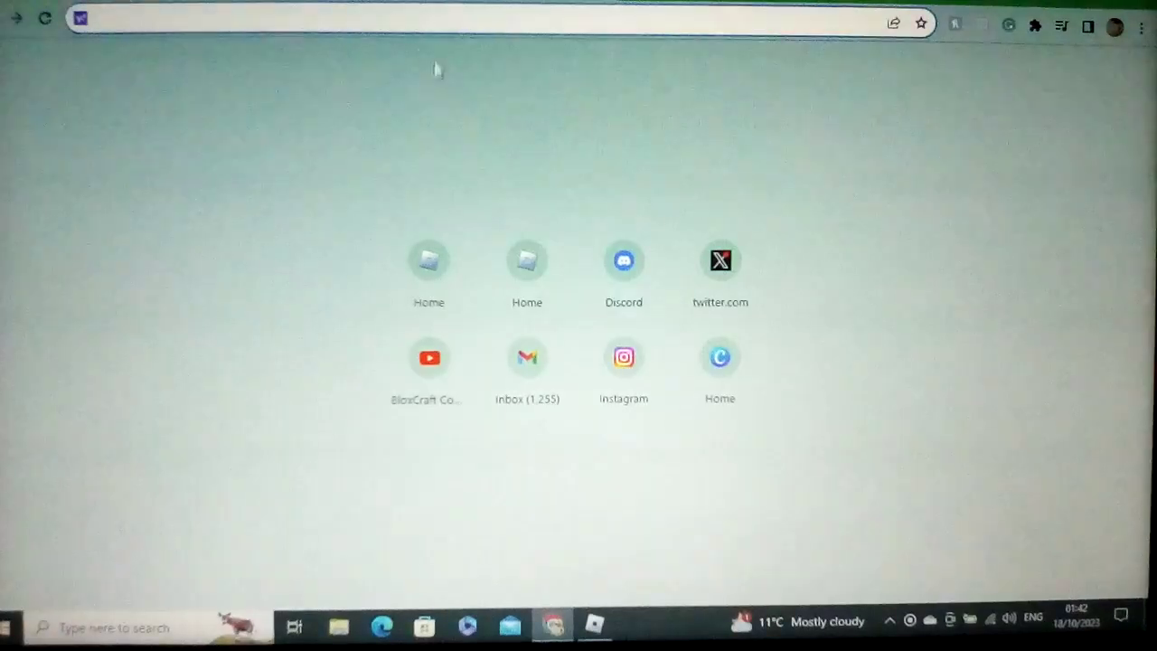
Load the YouTube Studio analytics page from the Chrome address bar
text(youtube.com)
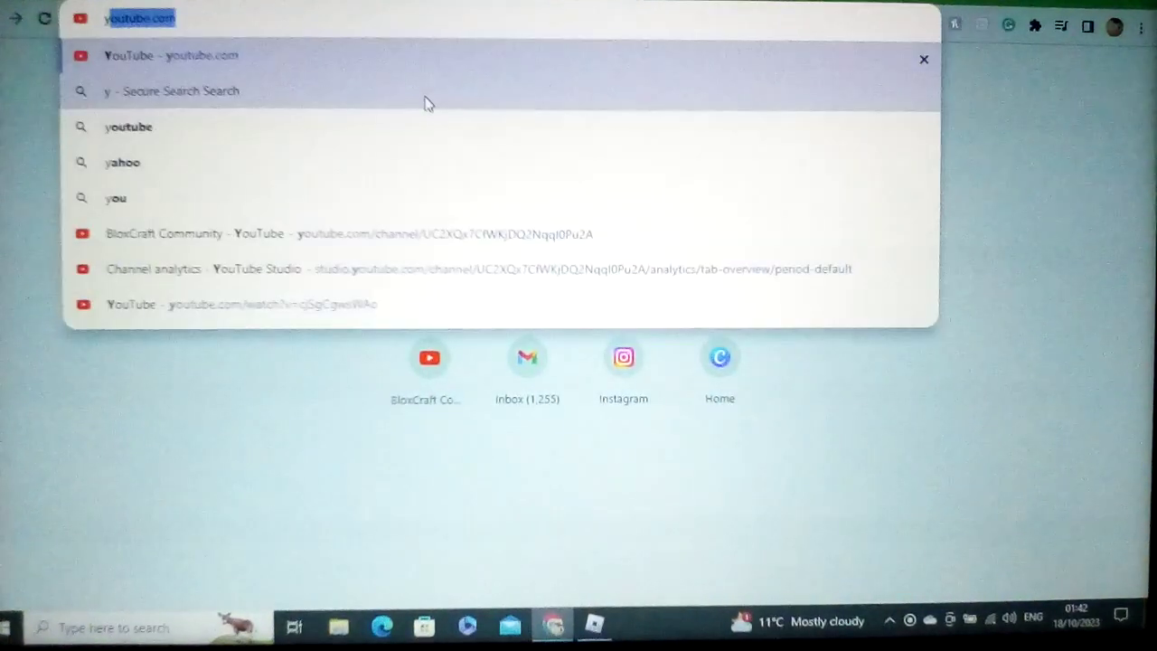
text(yt)
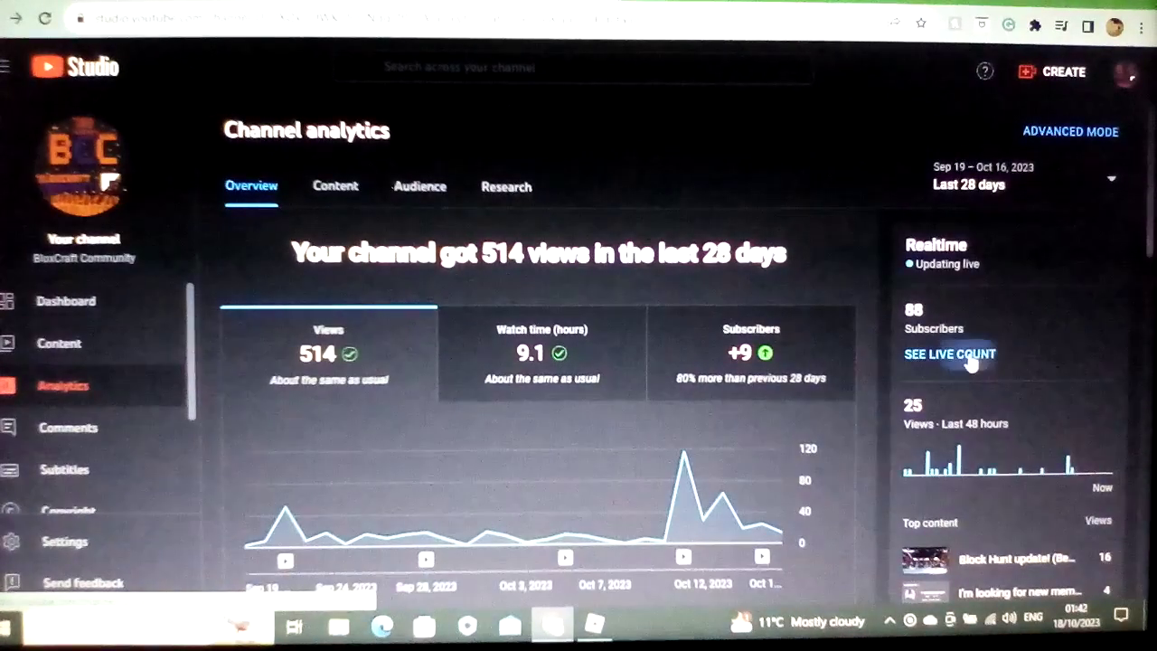
Open the Realtime live count for BloxCraft Community, showing 88 subscribers
click(949, 353)
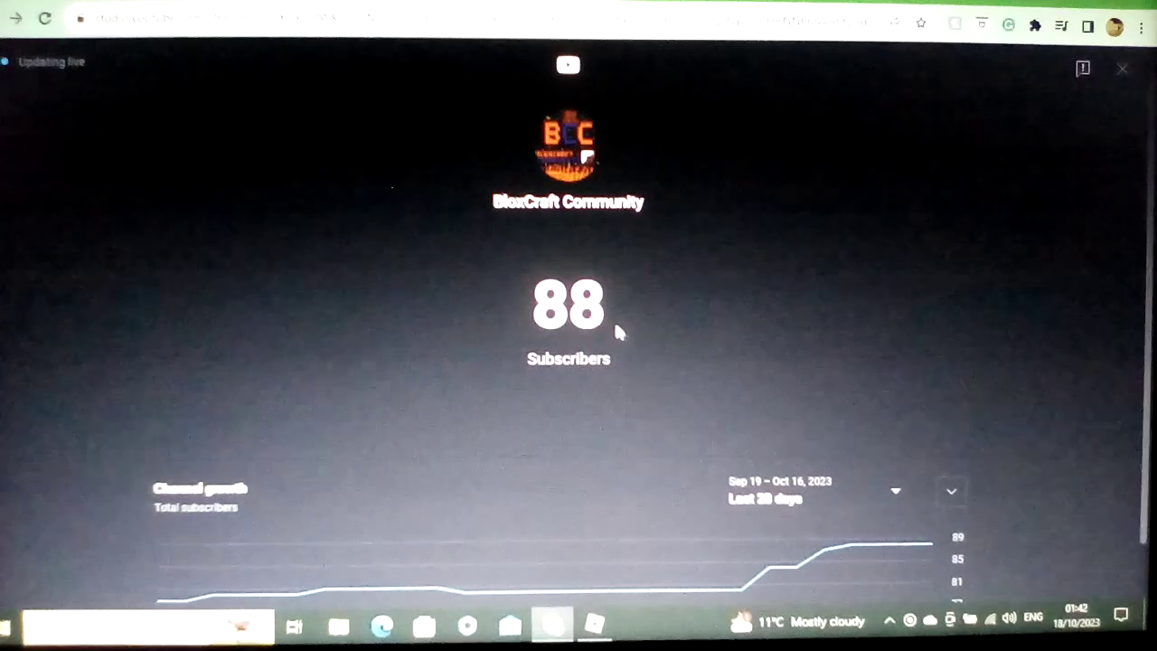
mouse_move(746, 588)
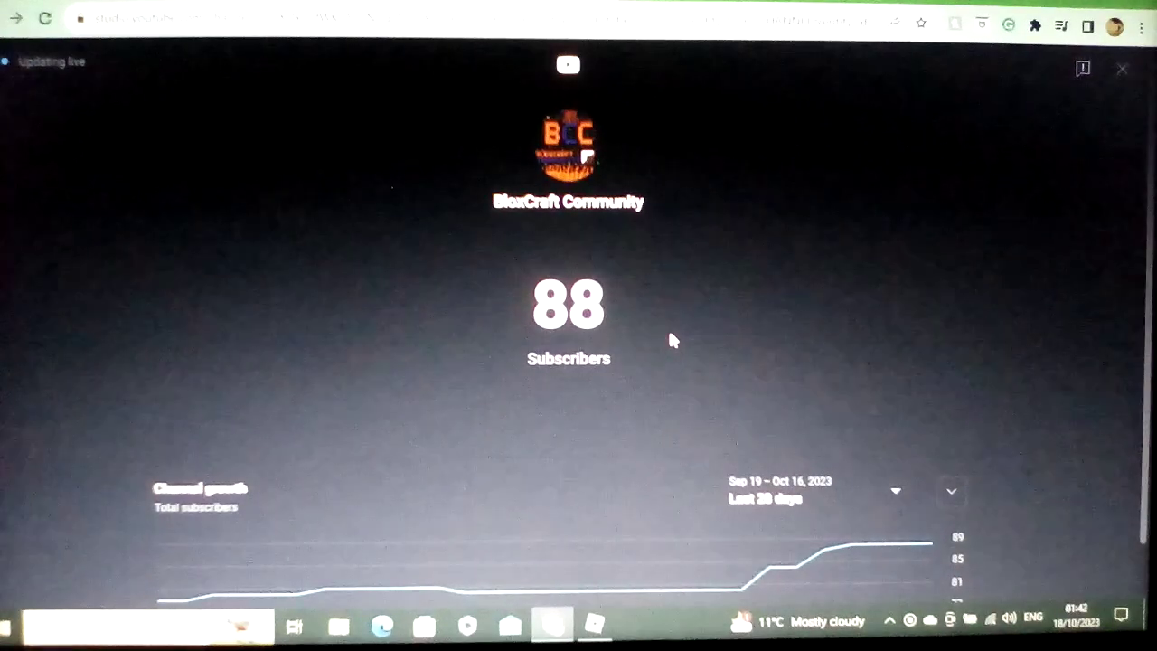
mouse_move(655, 129)
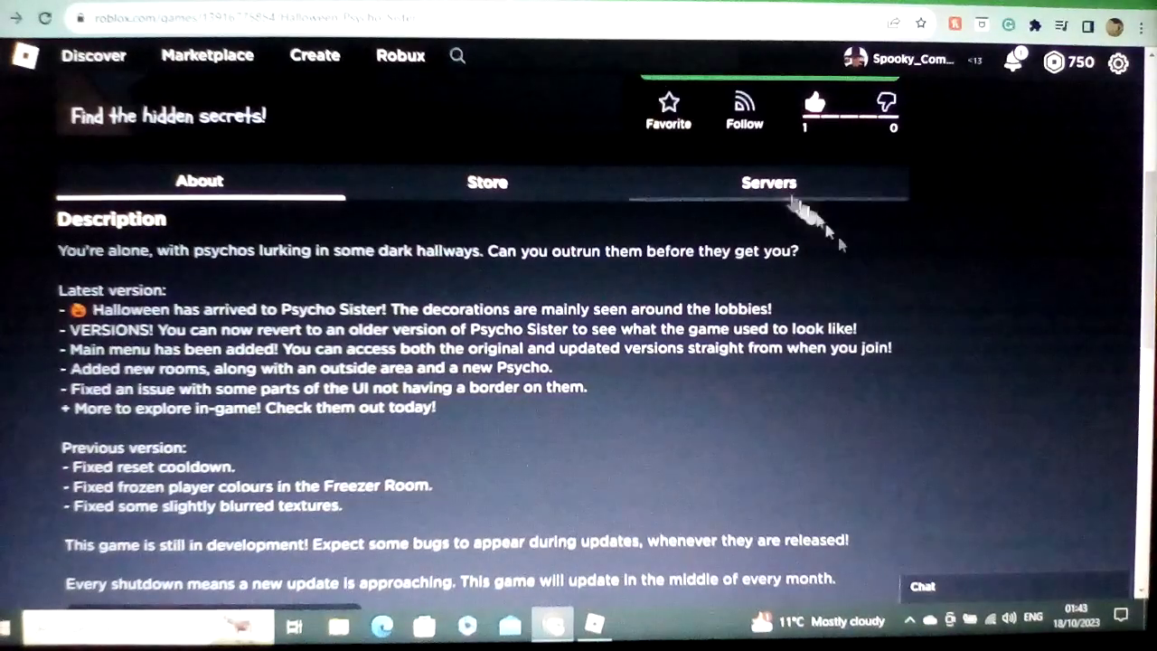
mouse_move(931, 339)
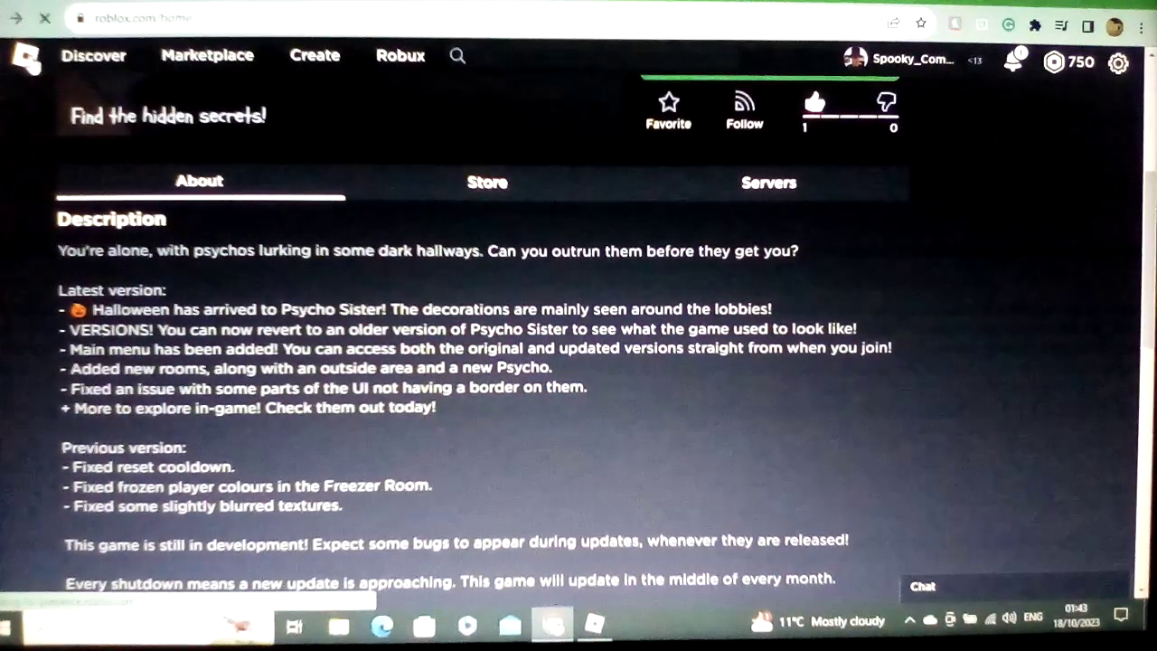
Use the Roblox logo to return to the home page with friends and Continue row
click(25, 56)
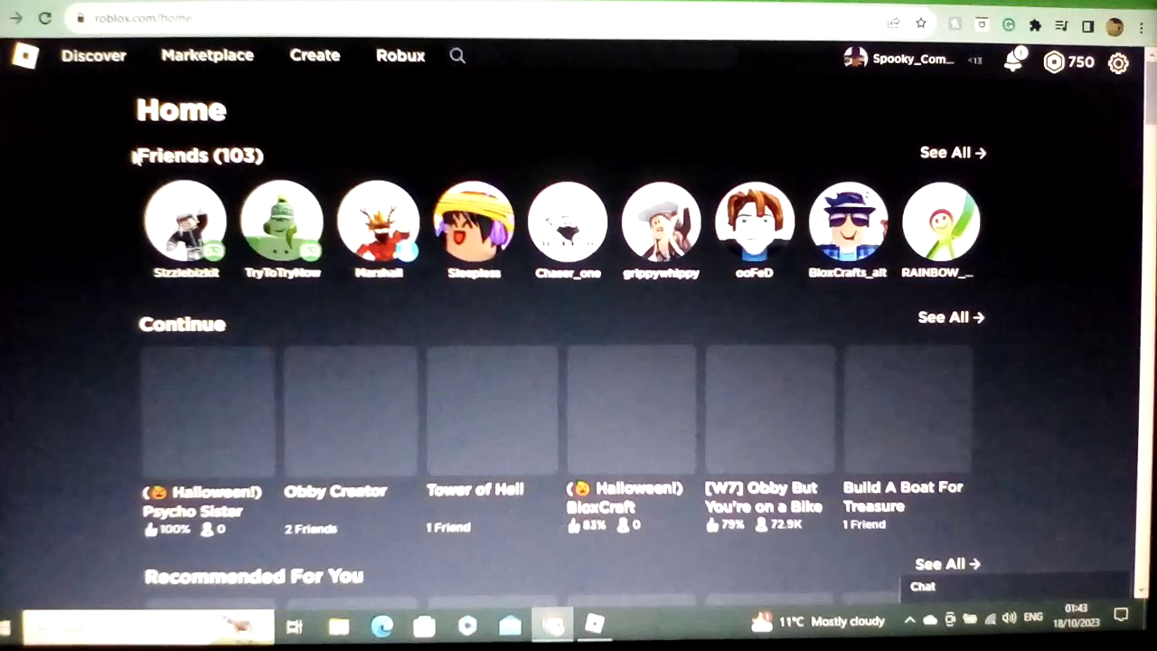